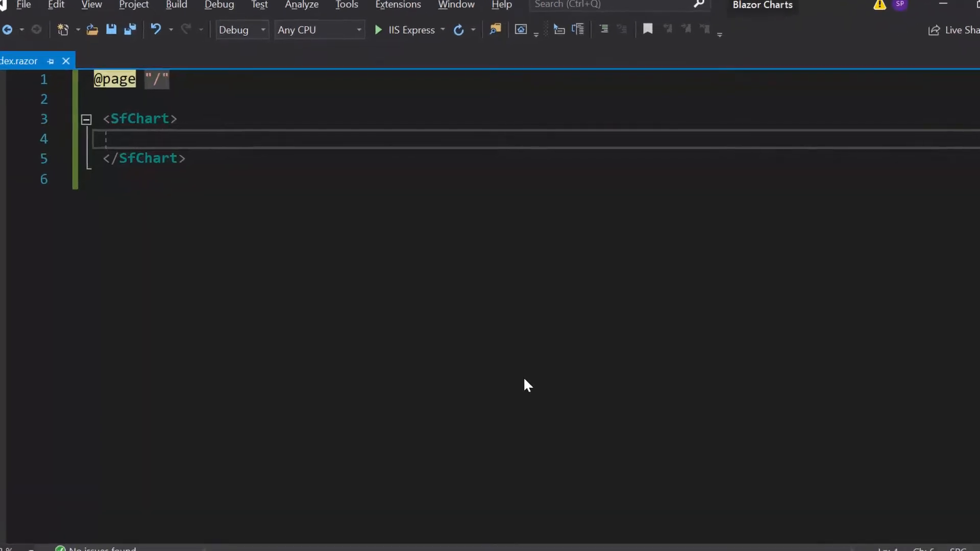
- Add a ChartSeries inside SfChart with Type Polar and DrawType Line
{"action": "type", "text": "<ChartSeries>"}
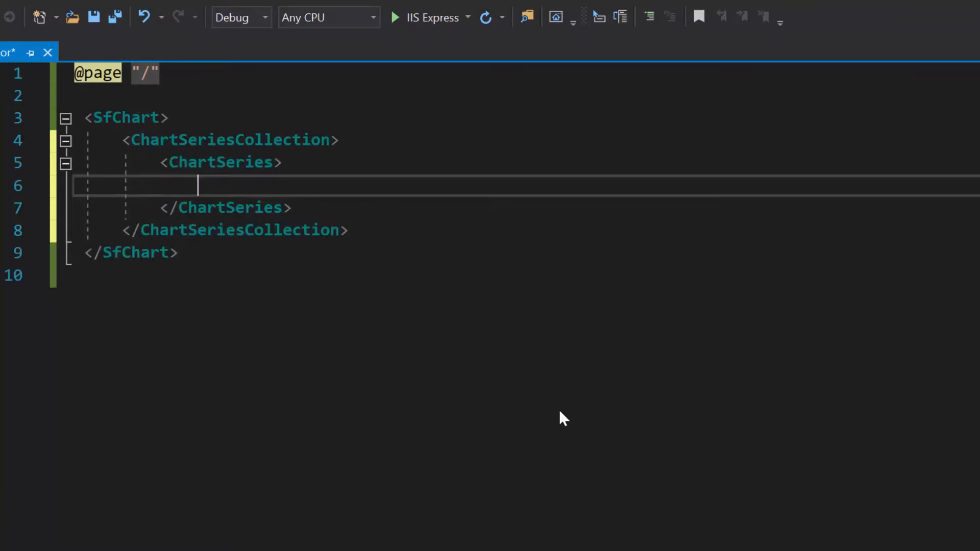
{"action": "type", "text": "Type=\"ChartSeriesType.Polar"}
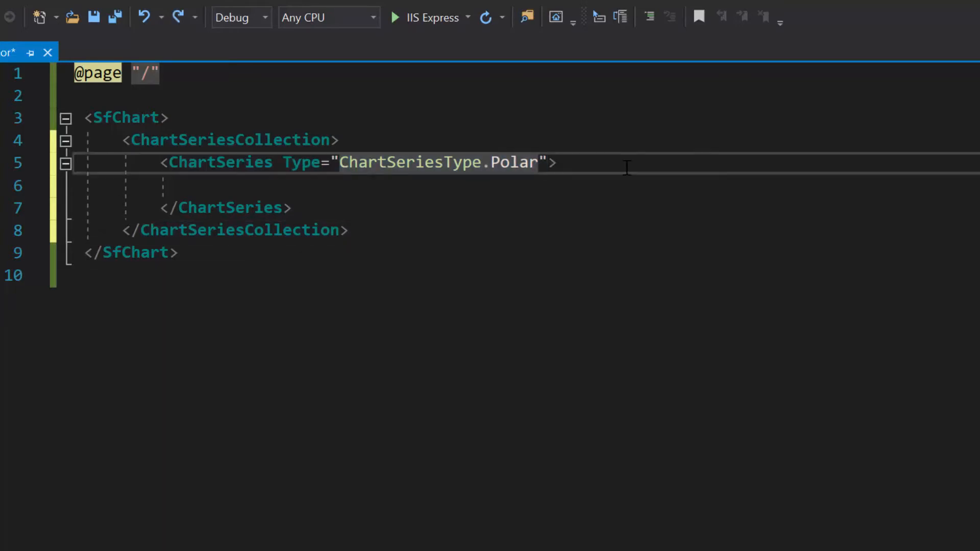
{"action": "type", "text": "DrawType=\"ChartDrawType.Li\""}
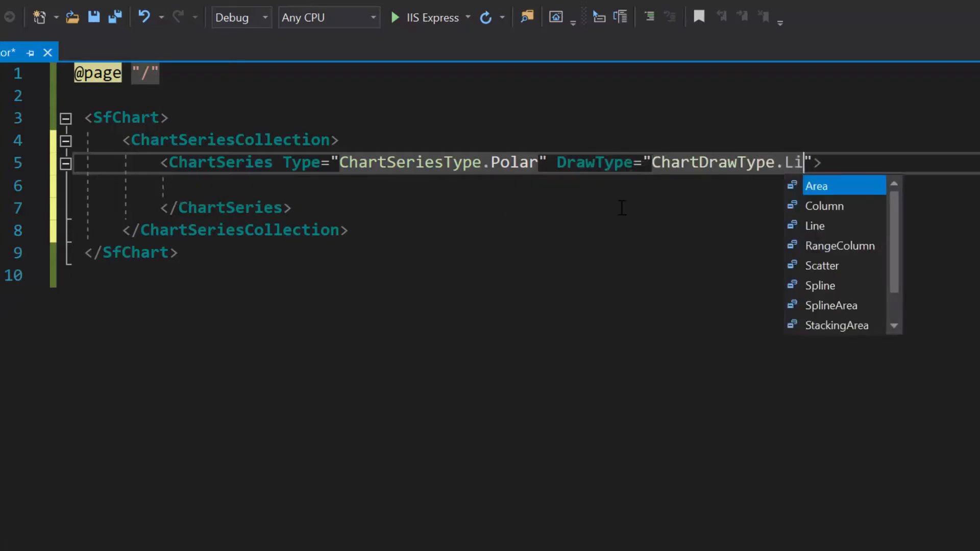
{"action": "left_click", "coordinate": [815, 226]}
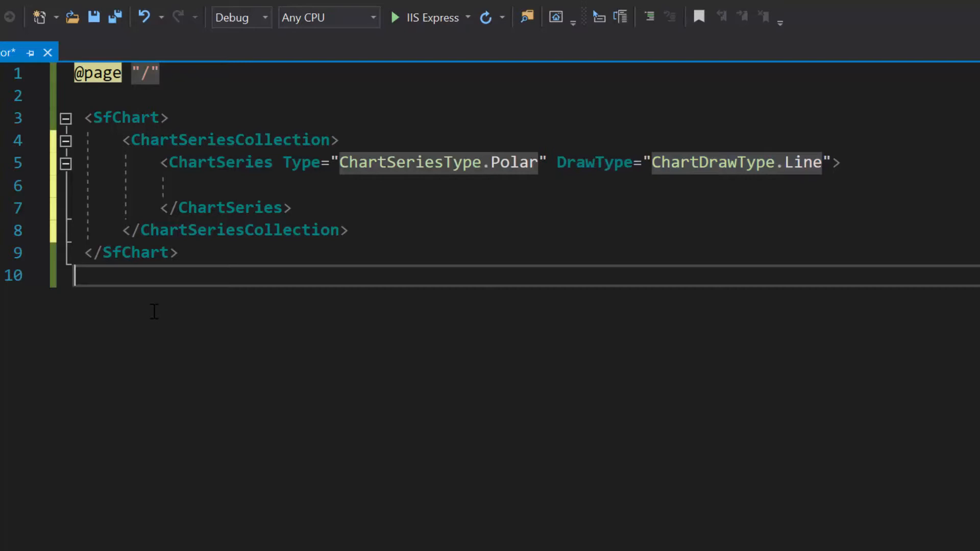
{"action": "key", "text": "Enter"}
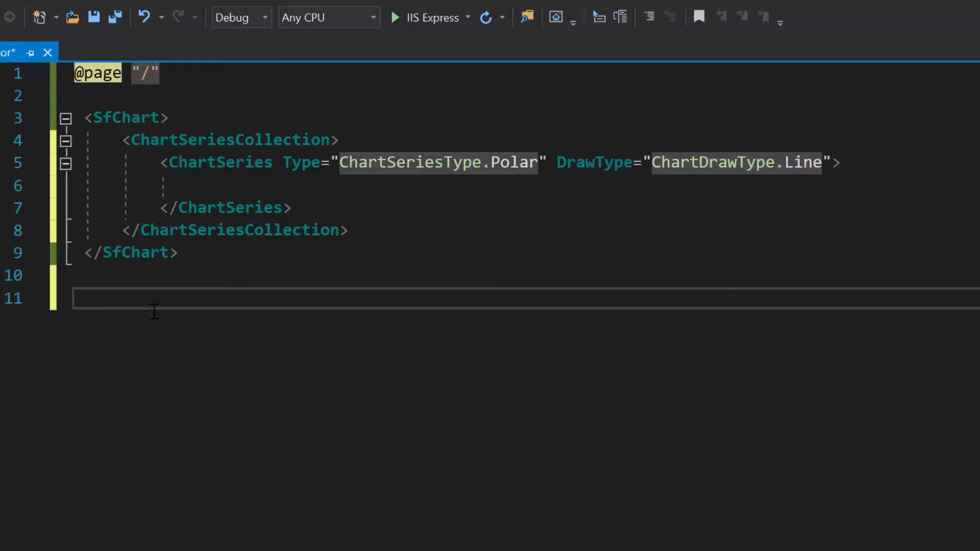
{"action": "type", "text": "@code {"}
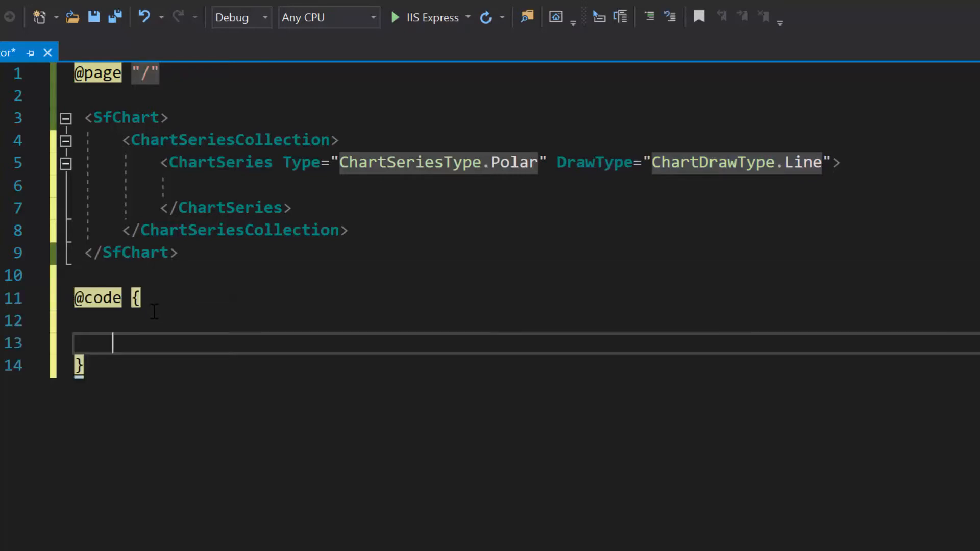
{"action": "type", "text": "public cla"}
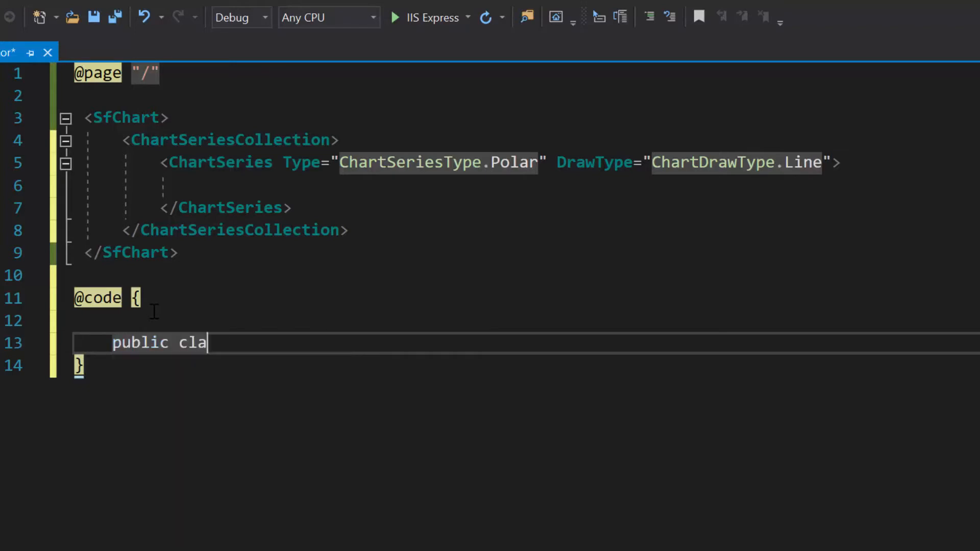
{"action": "type", "text": "ss ChartDataModel"}
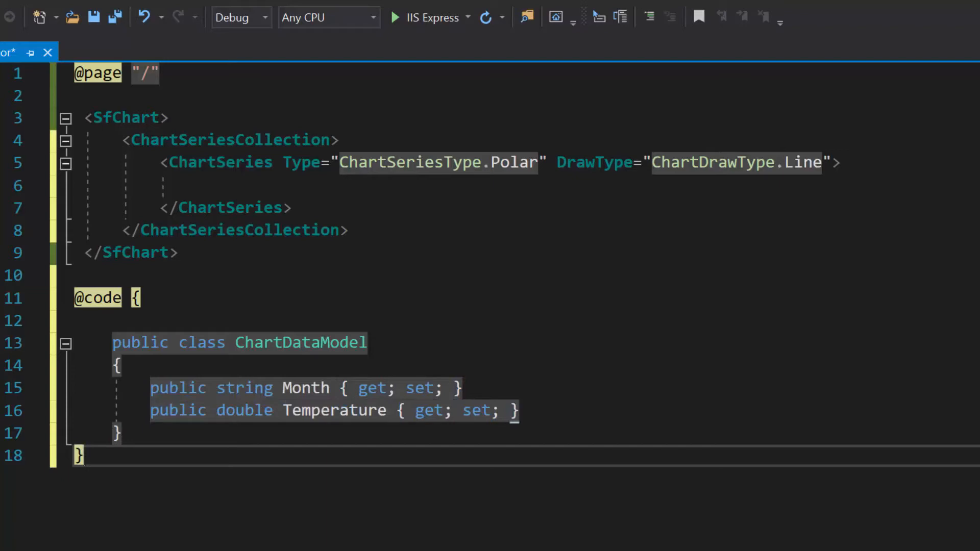
{"action": "scroll", "scroll_direction": "down", "scroll_amount": 3}
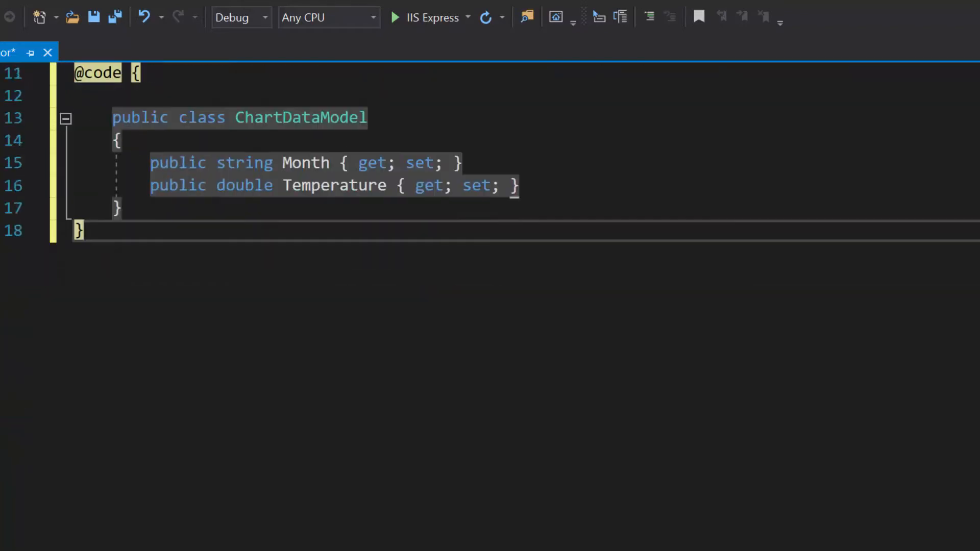
{"action": "type", "text": "List<ChartDataModel> ChartData = new List<ChartDataModel>"}
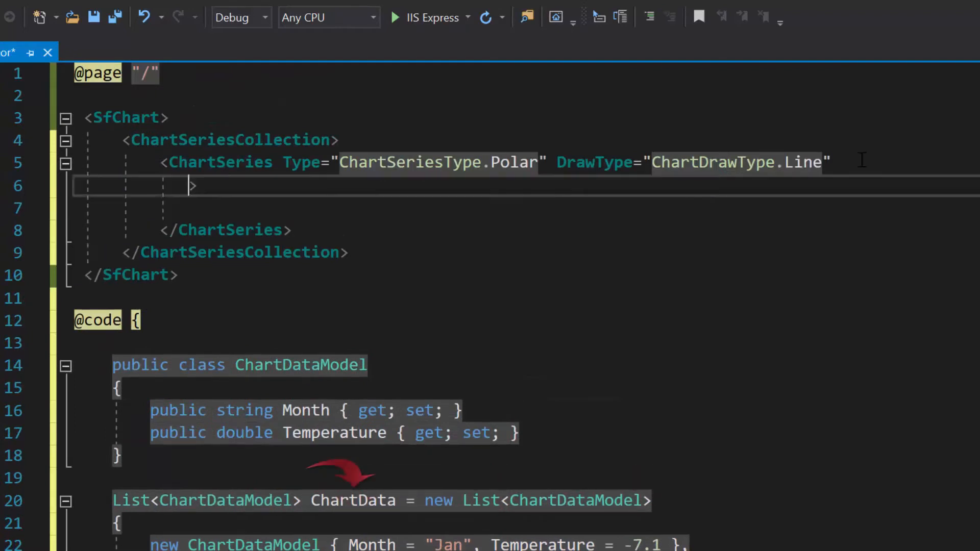
{"action": "type", "text": "DataSource=\"@ChartData\""}
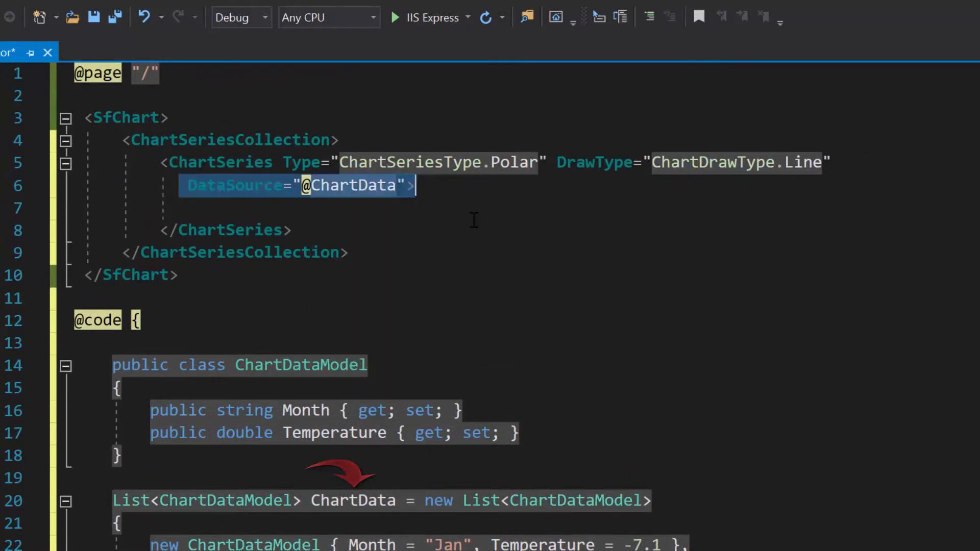
{"action": "type", "text": "XNam"}
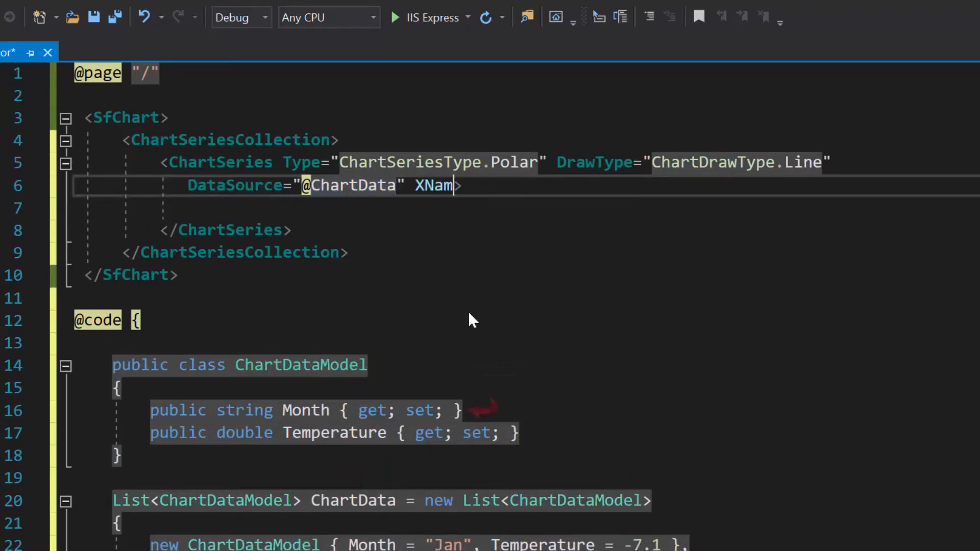
{"action": "type", "text": "e=\"Month\" YName=\"Temperature"}
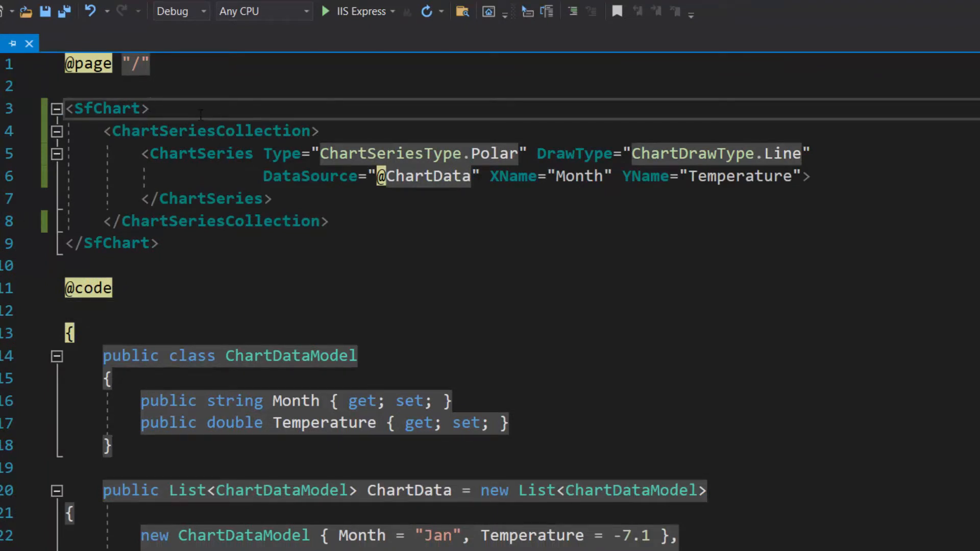
{"action": "left_click", "coordinate": [153, 109]}
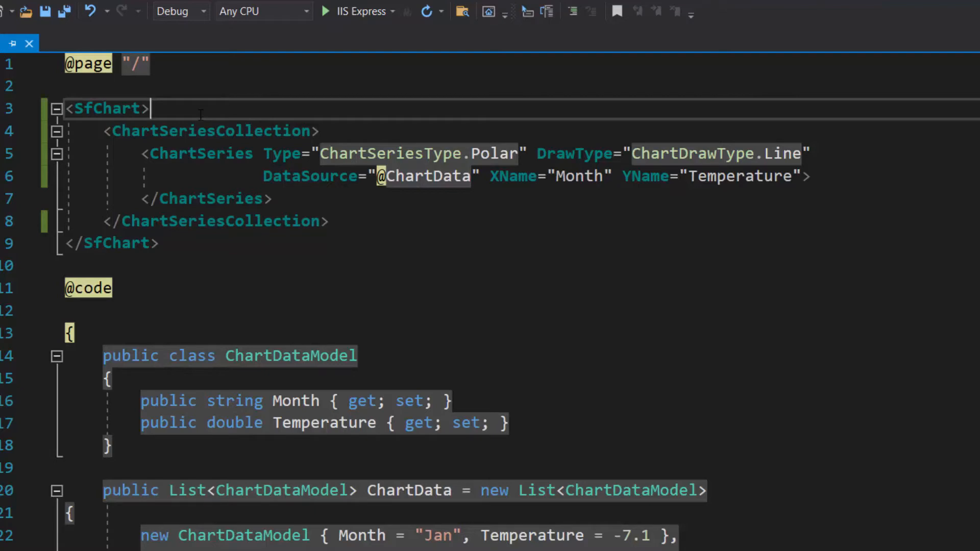
{"action": "type", "text": "<ChartPrimaryXAxis ValueType=\"Syncfusion.Blazor.Charts.ValueType.Category\">"}
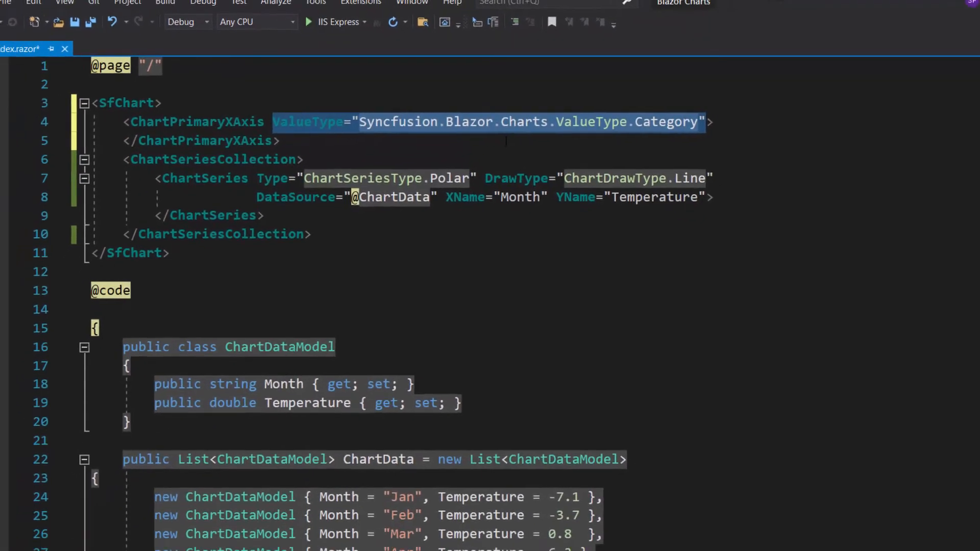
- Give the primary X axis Category values with OnTicks label placement, and add an empty primary Y axis
{"action": "left_click", "coordinate": [303, 22]}
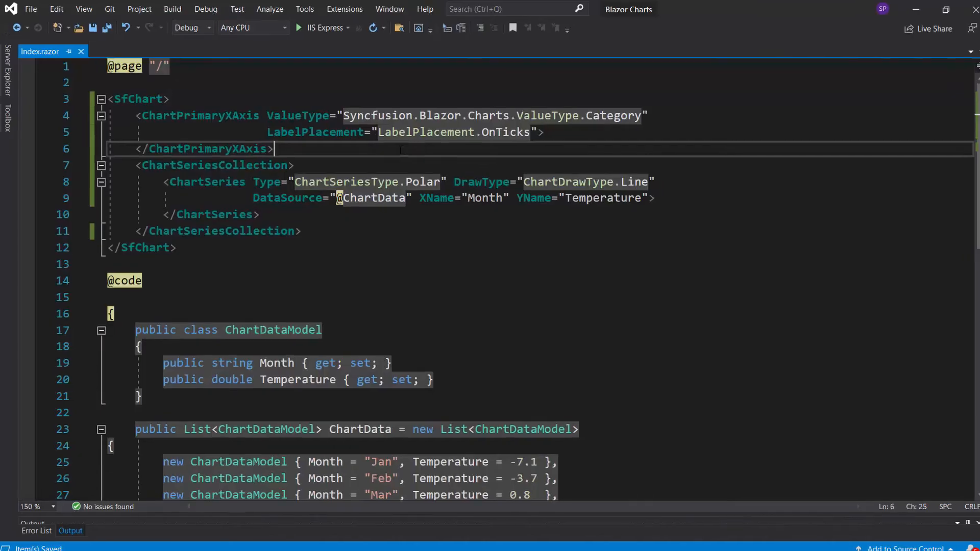
{"action": "type", "text": "<ChartPrimaryYAxis>"}
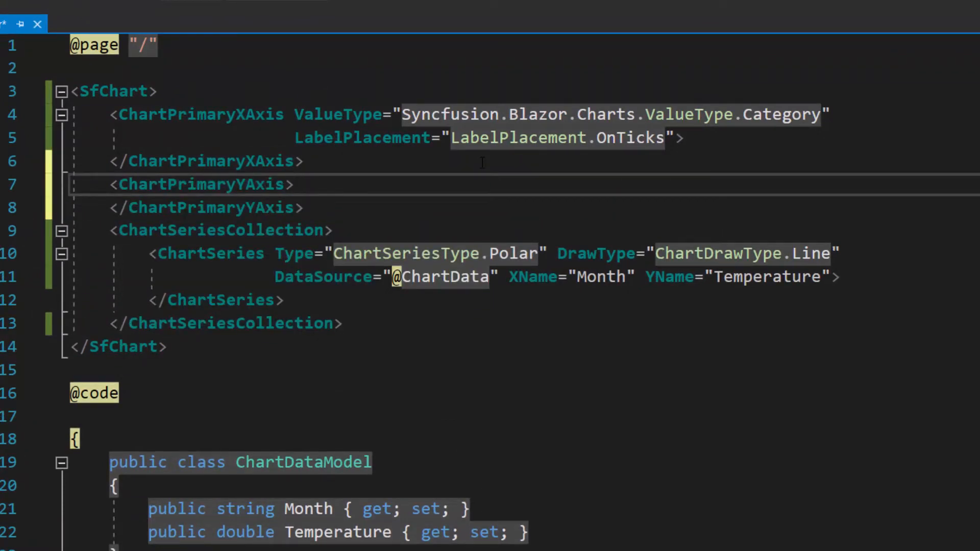
- Set the Y axis to Minimum -25, Maximum 25, Interval 10, with '{value}°C' labels
{"action": "type", "text": "Minimum=\"\""}
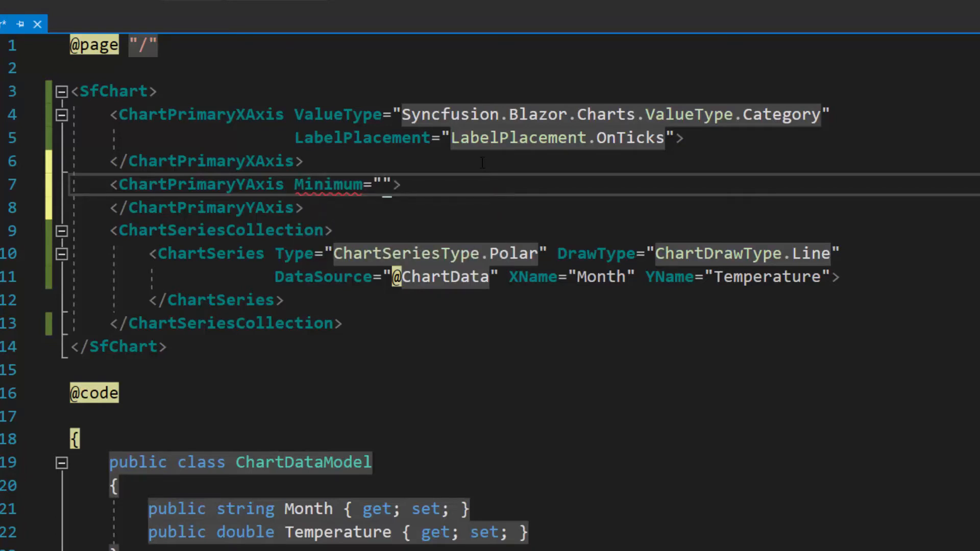
{"action": "type", "text": "Maximum=\"\" Interval=\"\""}
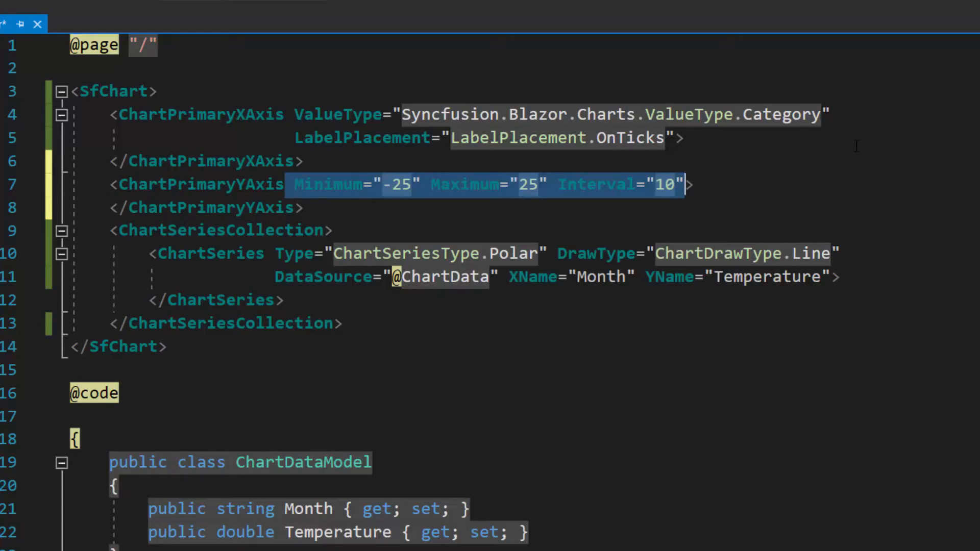
{"action": "left_click", "coordinate": [686, 184]}
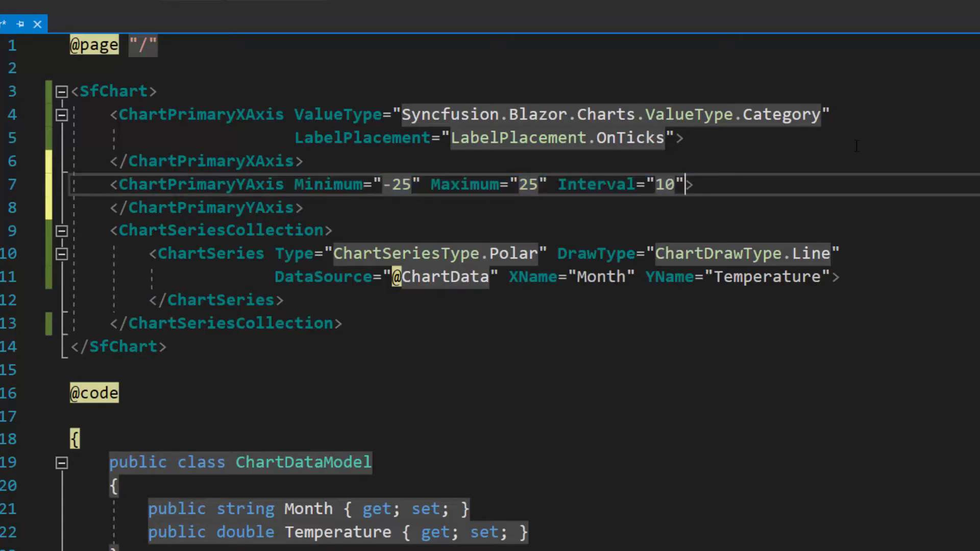
{"action": "type", "text": "LabelFormat=\"{value}°C"}
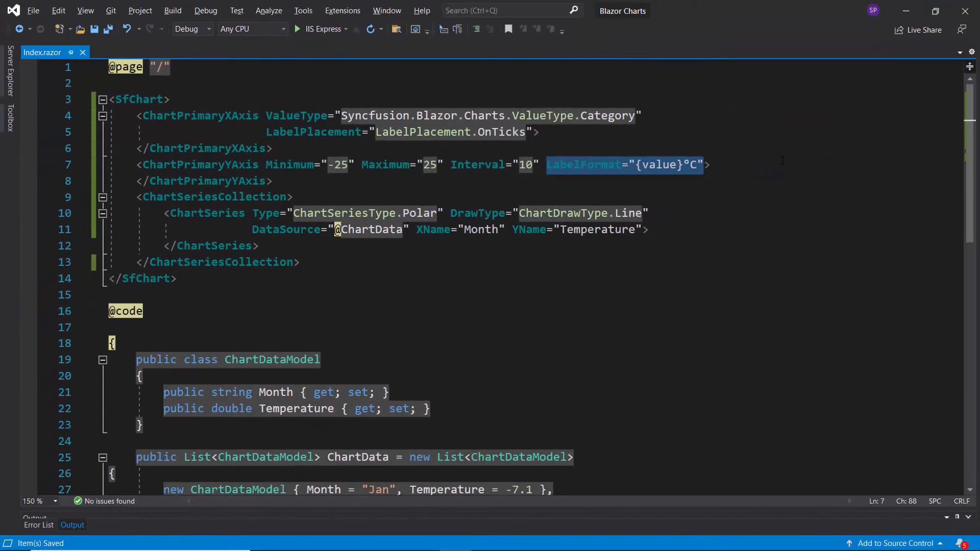
{"action": "left_click", "coordinate": [295, 28]}
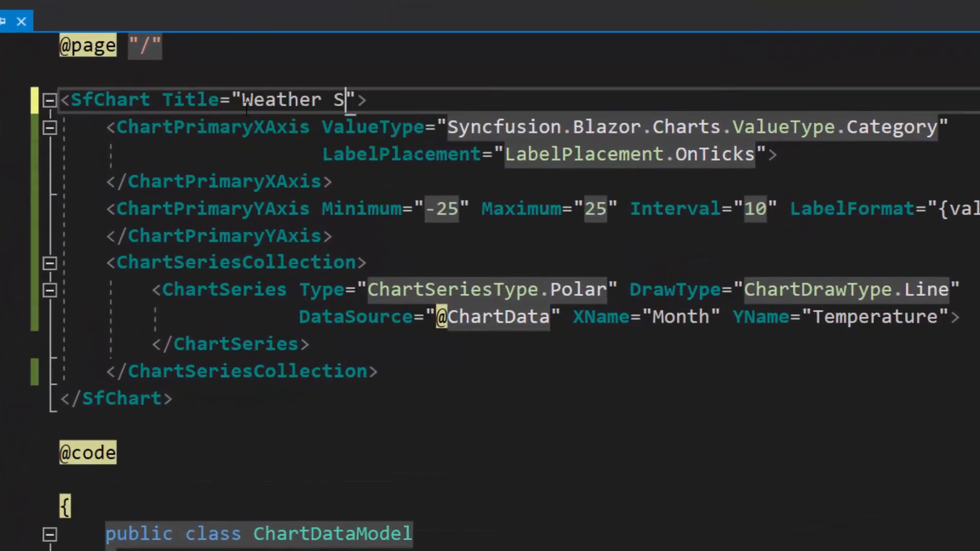
- Title the chart 'Weather Statistics' and add visible 7-by-7 markers to the series
{"action": "type", "text": "tatistics"}
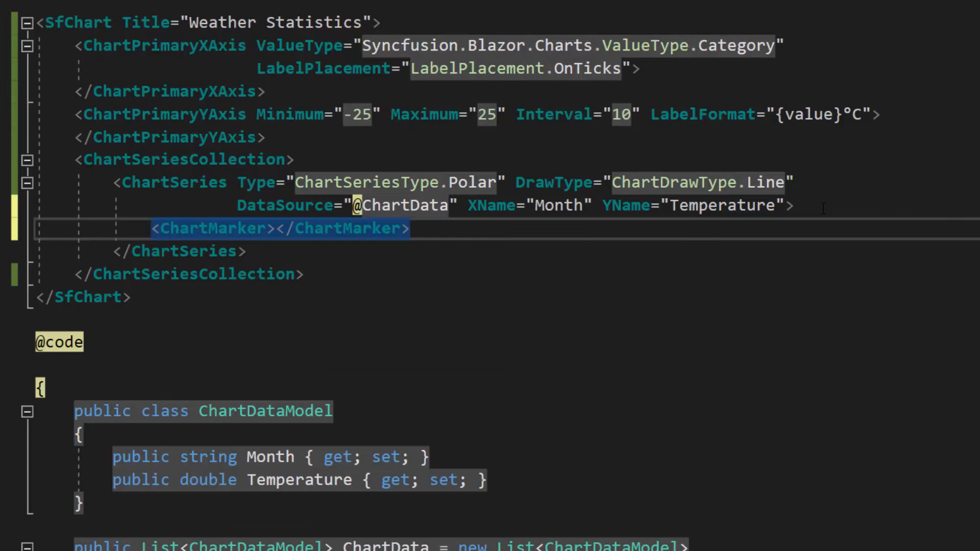
{"action": "type", "text": "Visible=\"true"}
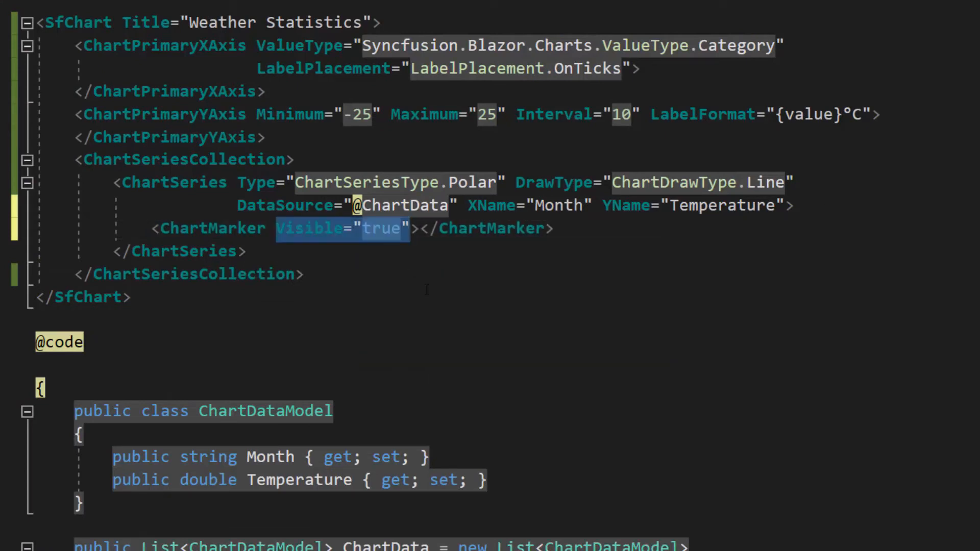
{"action": "type", "text": "Height=\"\""}
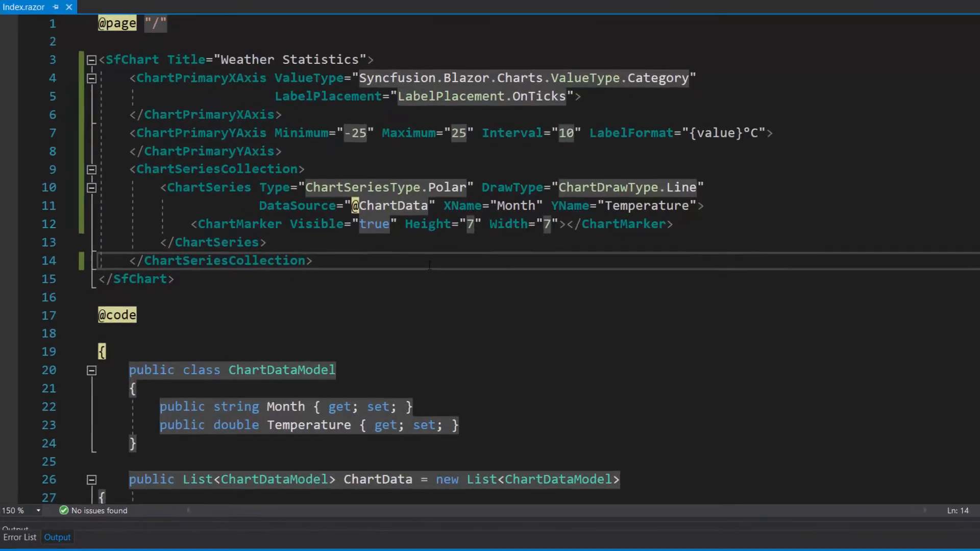
- Add ChartTooltipSettings below the series collection with Enable="true"
{"action": "type", "text": "<Charttoo"}
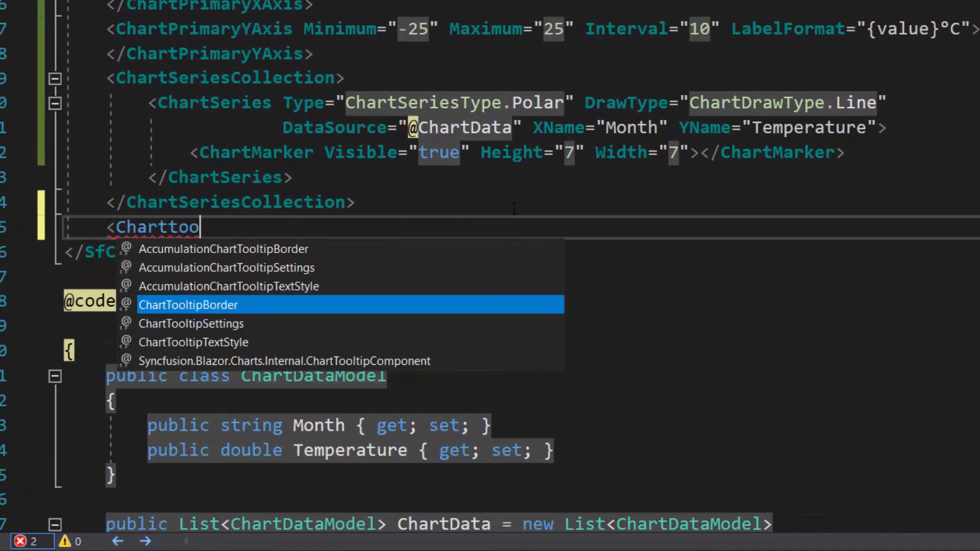
{"action": "left_click", "coordinate": [191, 324]}
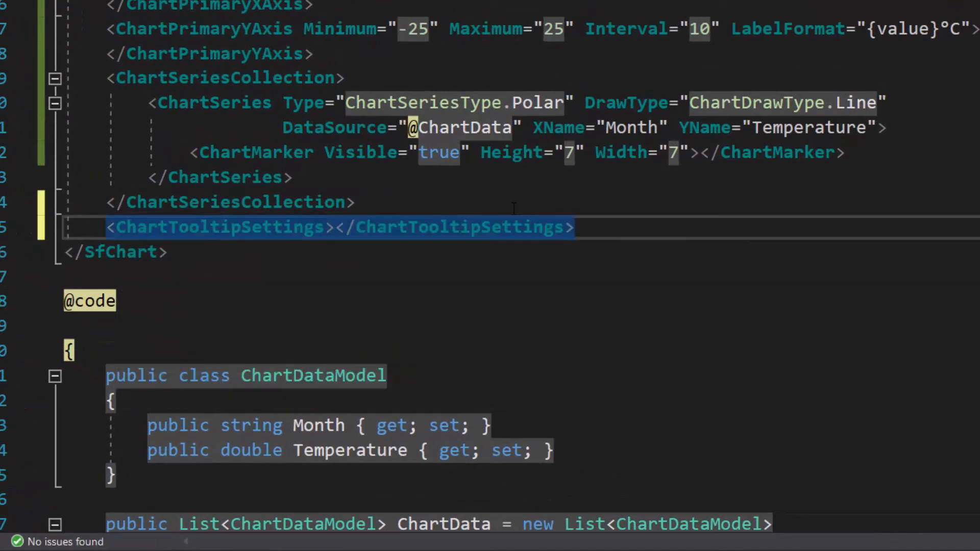
{"action": "type", "text": "E"}
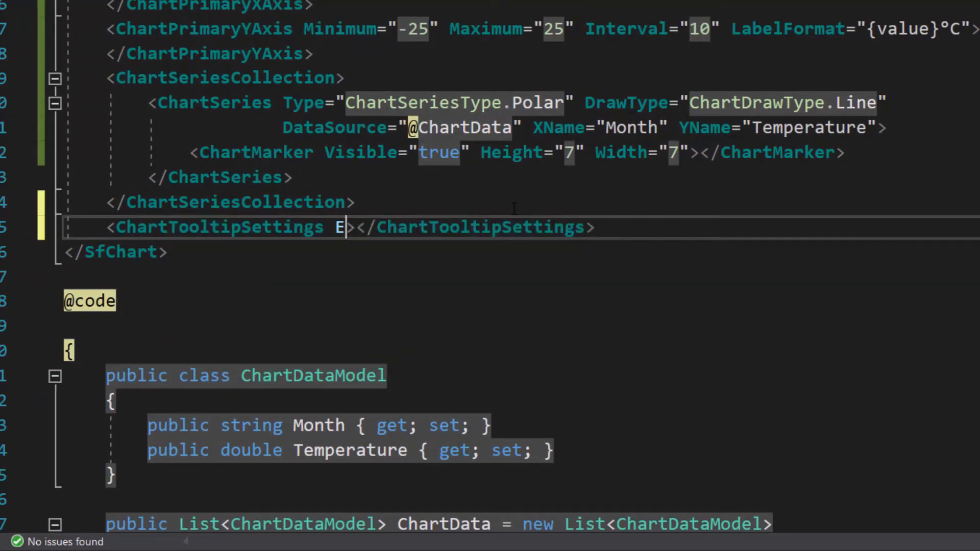
{"action": "type", "text": "nable=\"true\""}
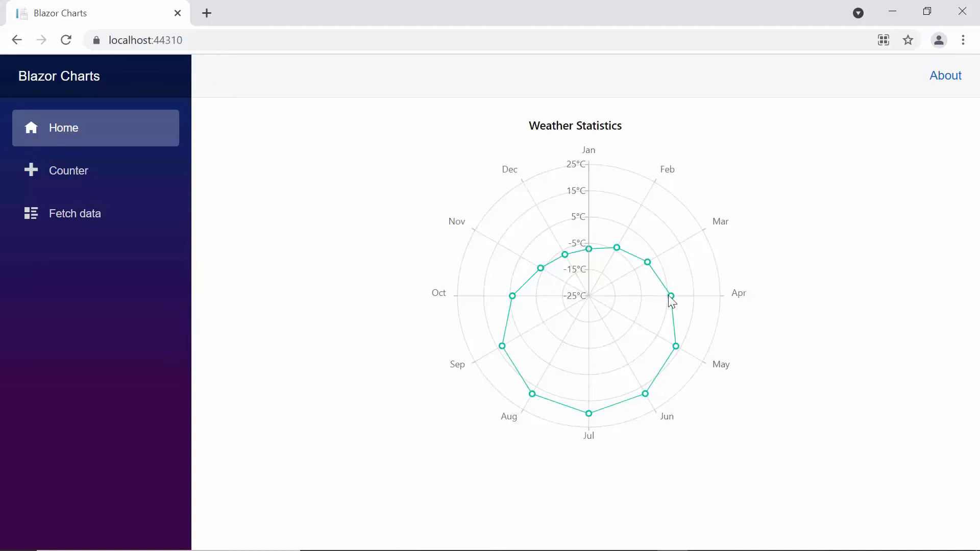
{"action": "mouse_move", "coordinate": [671, 294]}
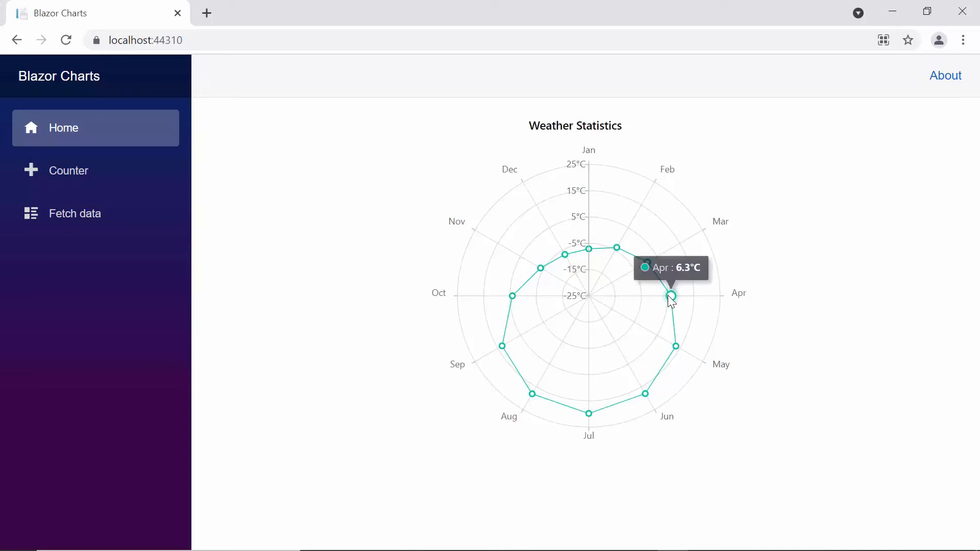
{"action": "mouse_move", "coordinate": [757, 344]}
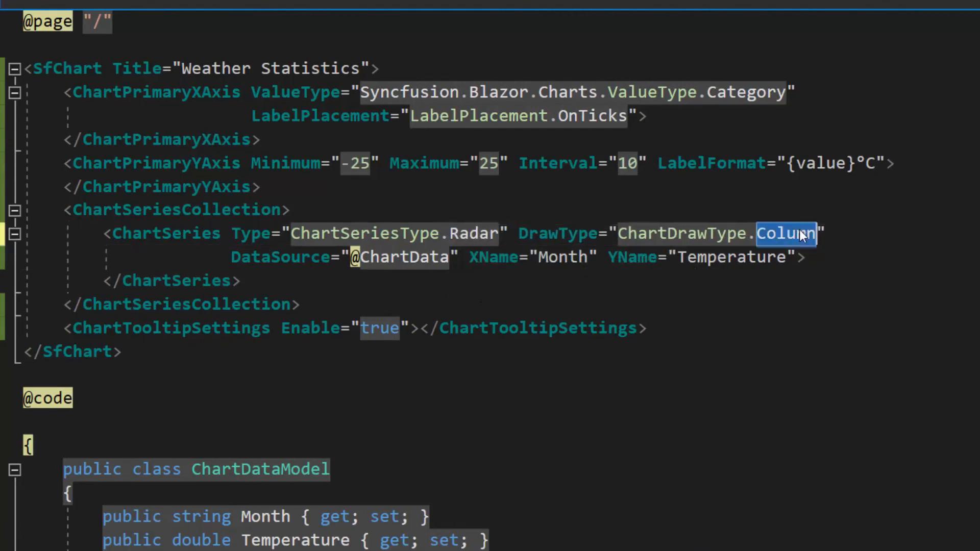
- Set the radar series DrawType to Line and add visible 7-by-7 ChartMarker
{"action": "type", "text": "Line"}
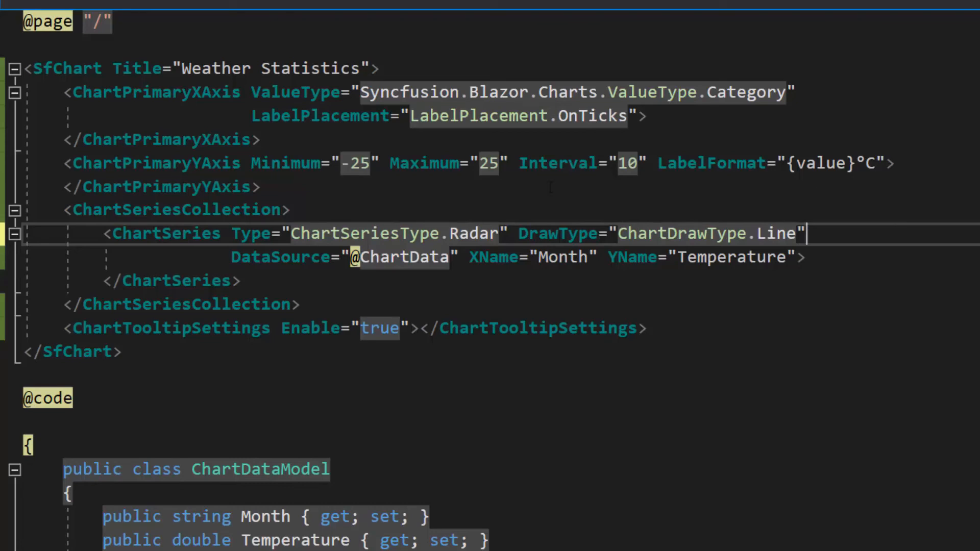
{"action": "type", "text": "<ChartMarker Visible=\"true\" Height=\"7\" Width=\"7\"></ChartMarker>"}
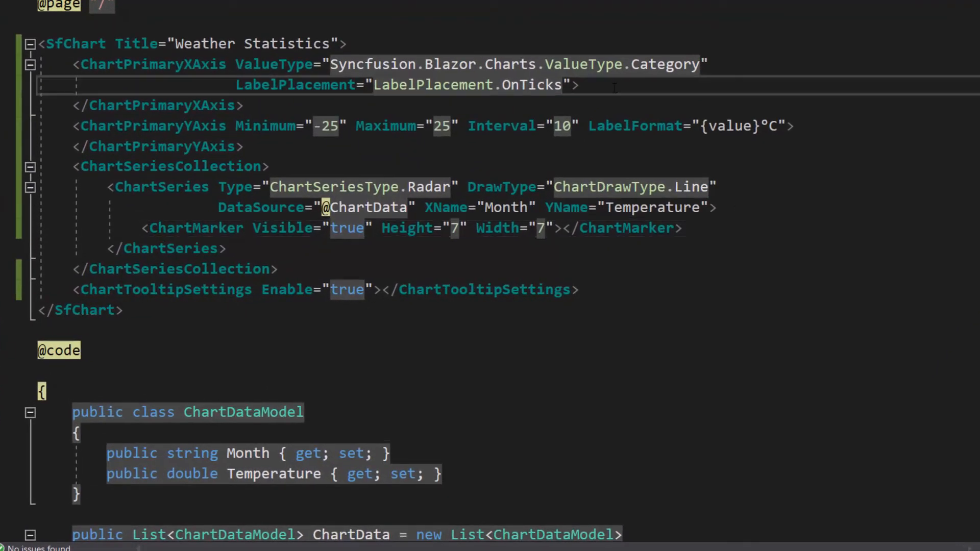
- Give the primary X axis StartAngle 45 and Coefficient 70
{"action": "type", "text": "StartAngle=\"\""}
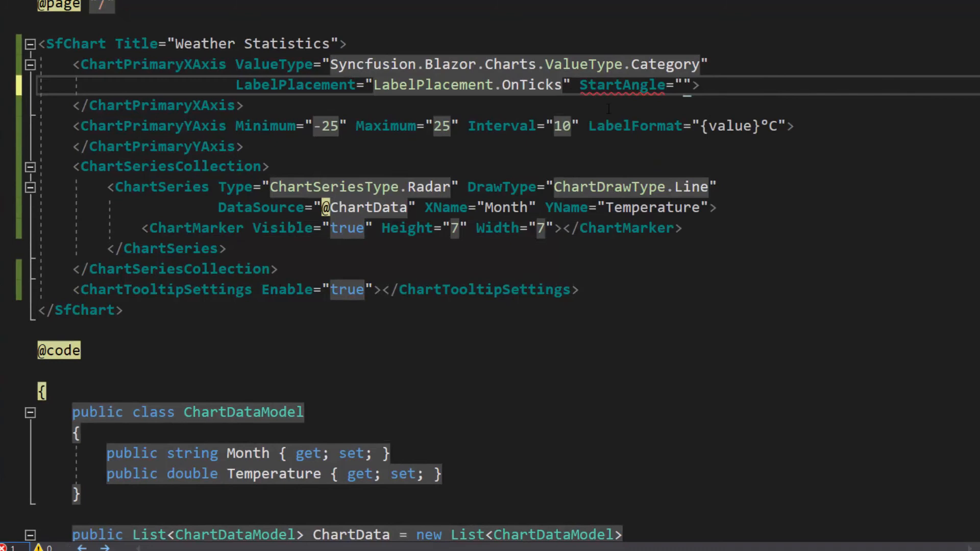
{"action": "type", "text": "45"}
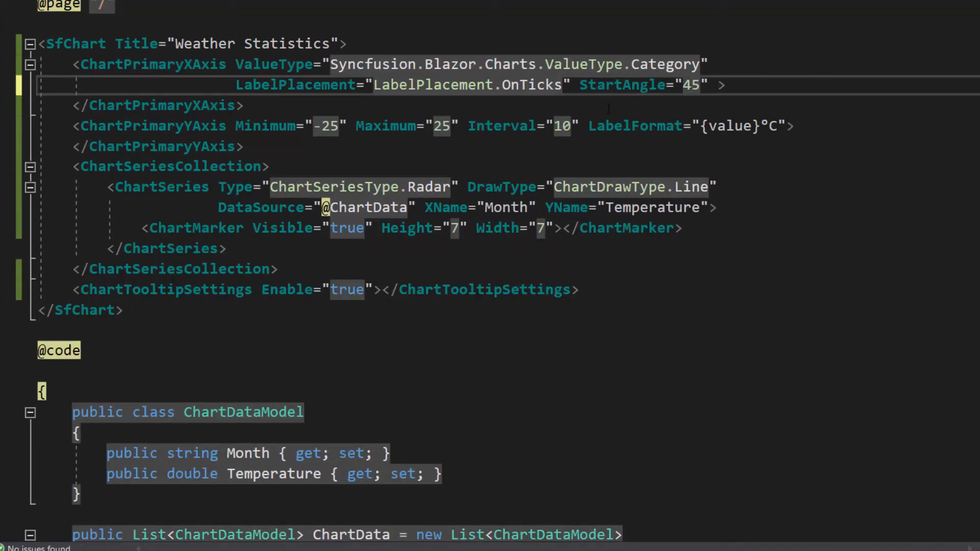
{"action": "type", "text": "C"}
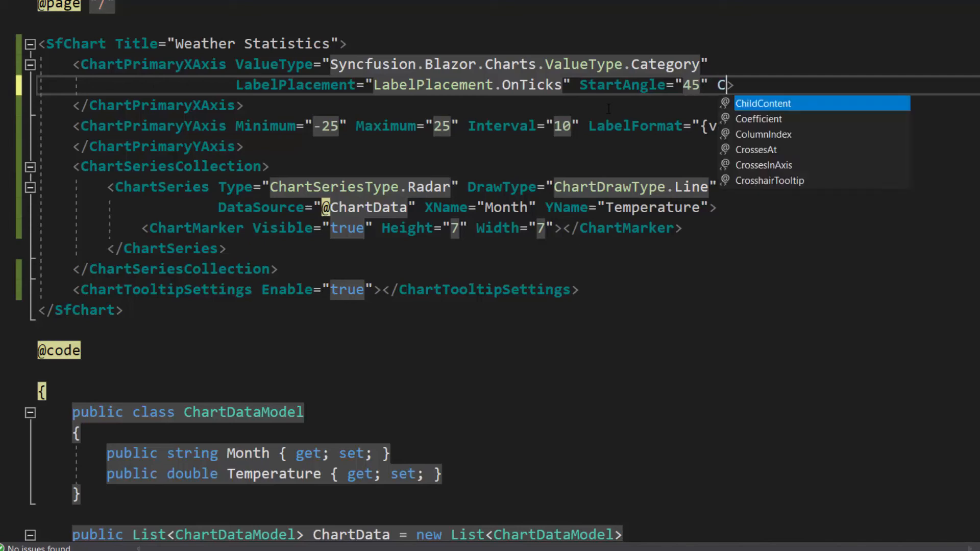
{"action": "type", "text": "oefficient=\"70\""}
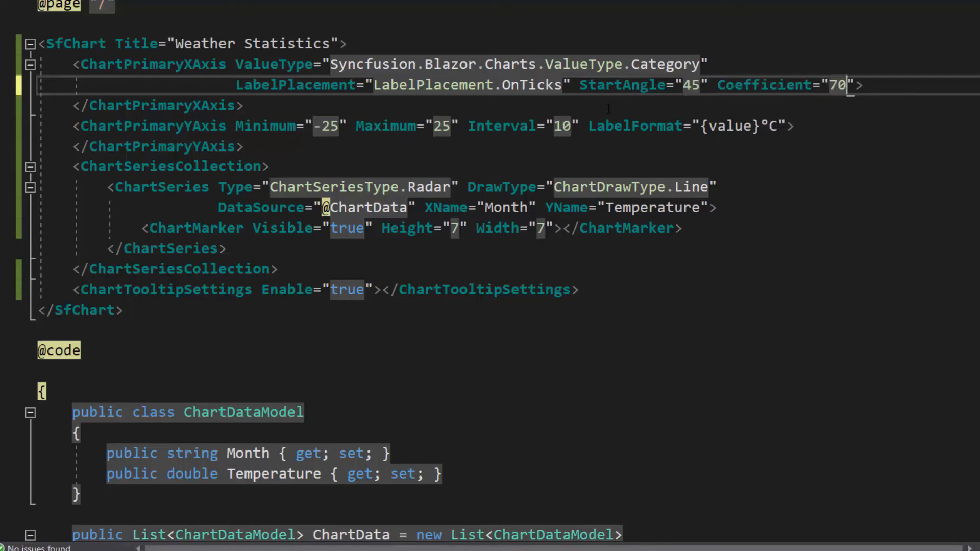